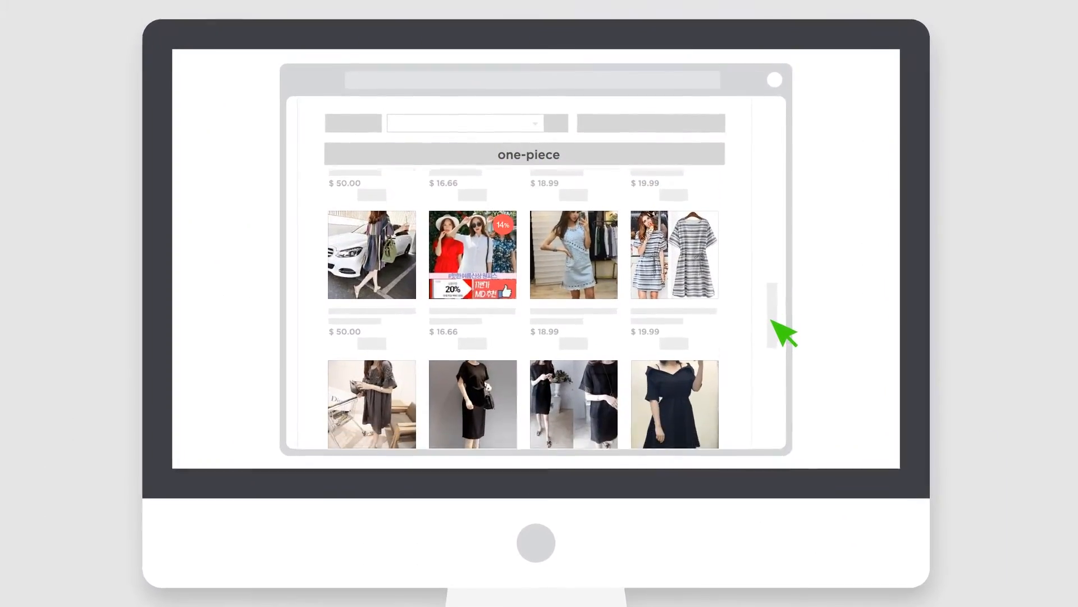
- Highlight the Woman Rashgaurd swimsuit under JACKET and flag it as misplaced with a red X
{"action": "scroll", "scroll_direction": "down", "scroll_amount": 3}
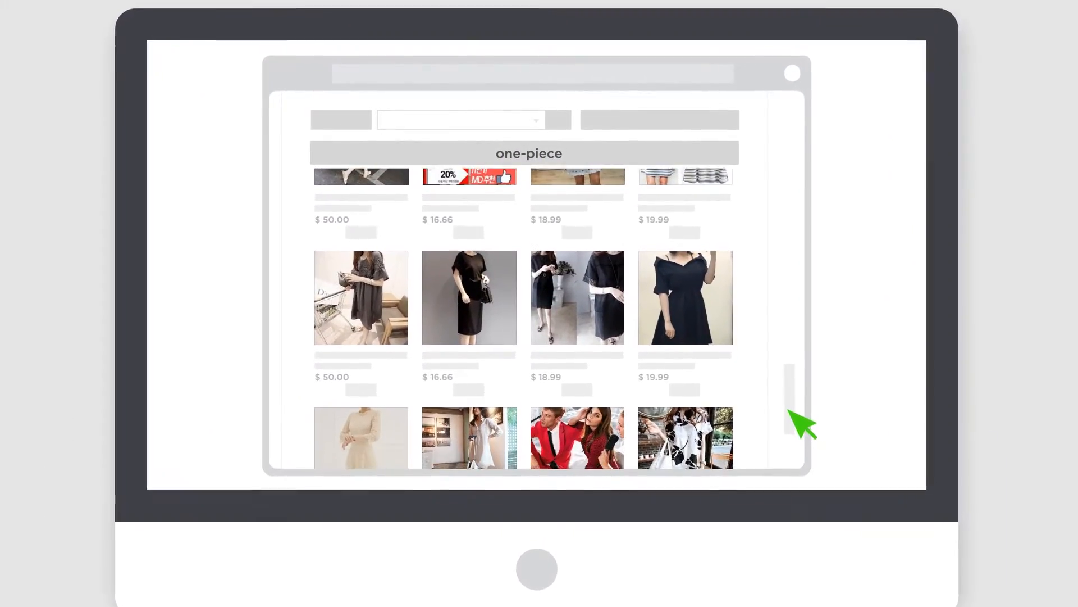
{"action": "scroll", "scroll_direction": "down", "scroll_amount": 3}
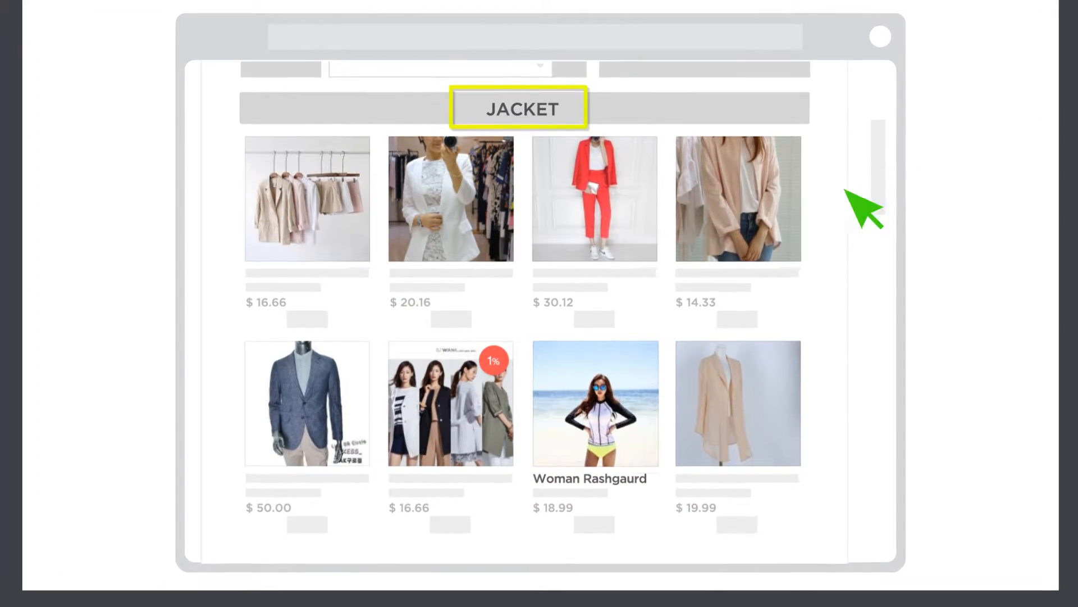
{"action": "left_click", "coordinate": [594, 404]}
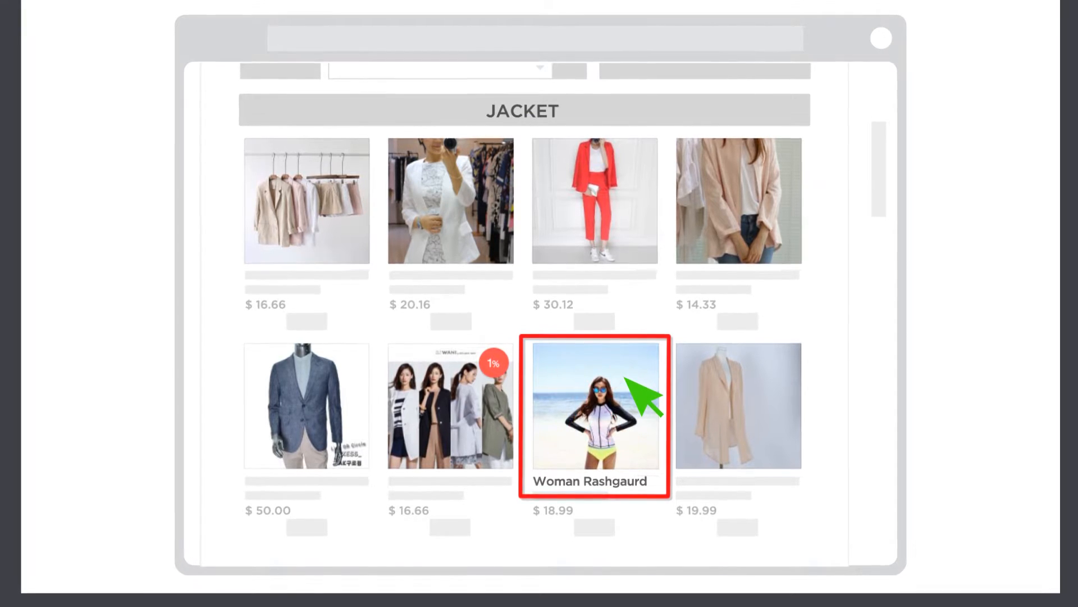
{"action": "left_click", "coordinate": [595, 409]}
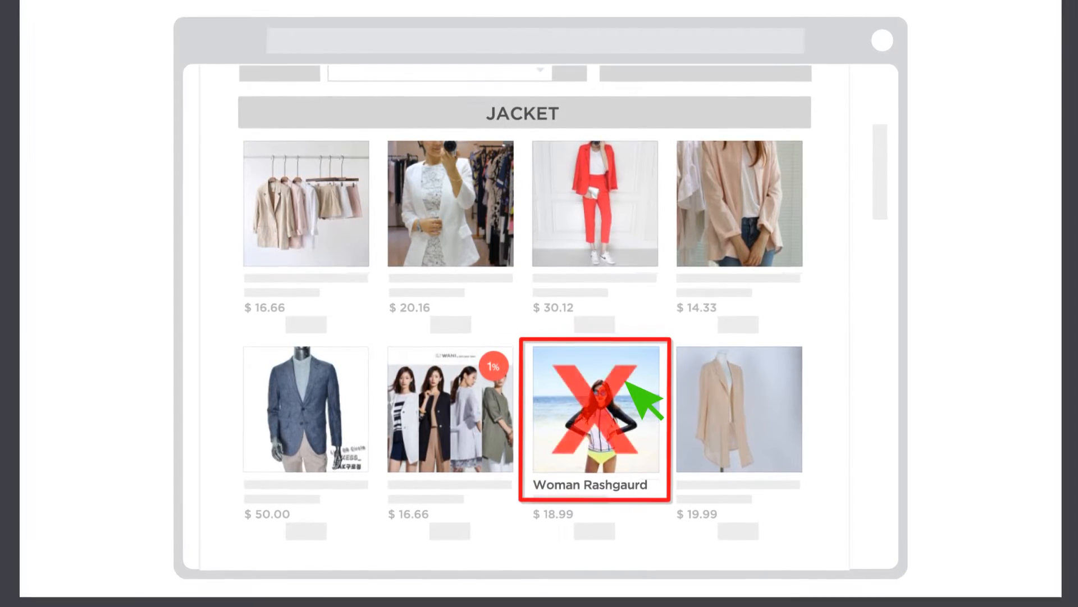